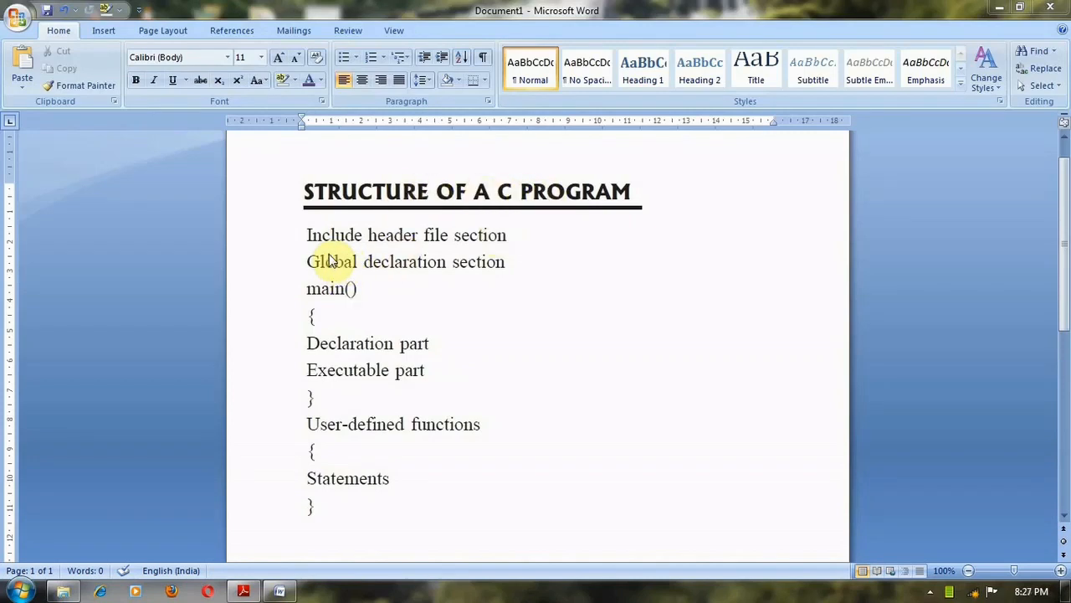
mouse_move(482, 268)
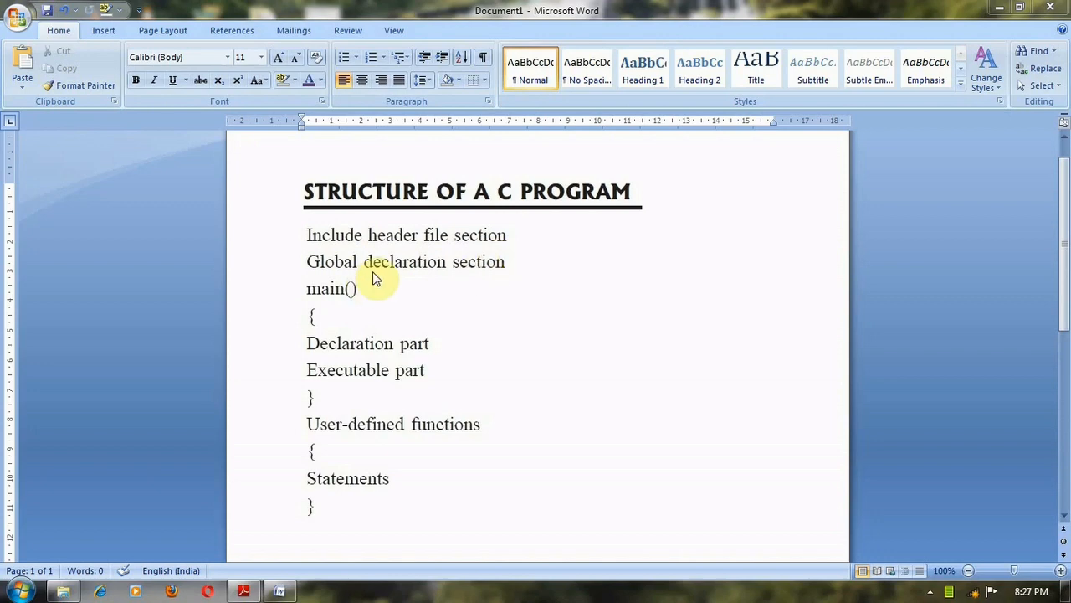
mouse_move(395, 261)
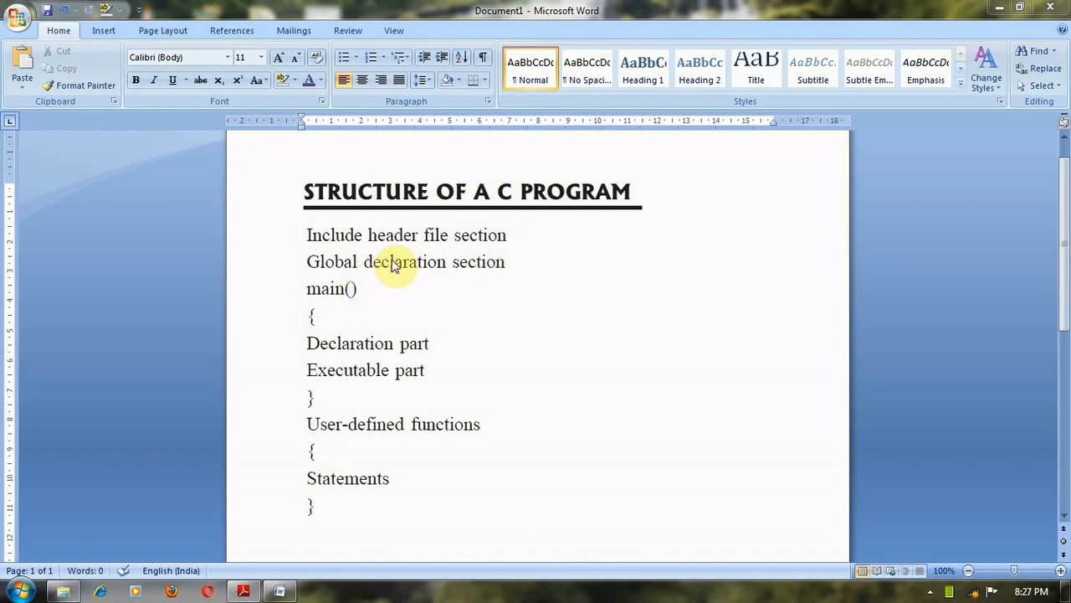
mouse_move(445, 262)
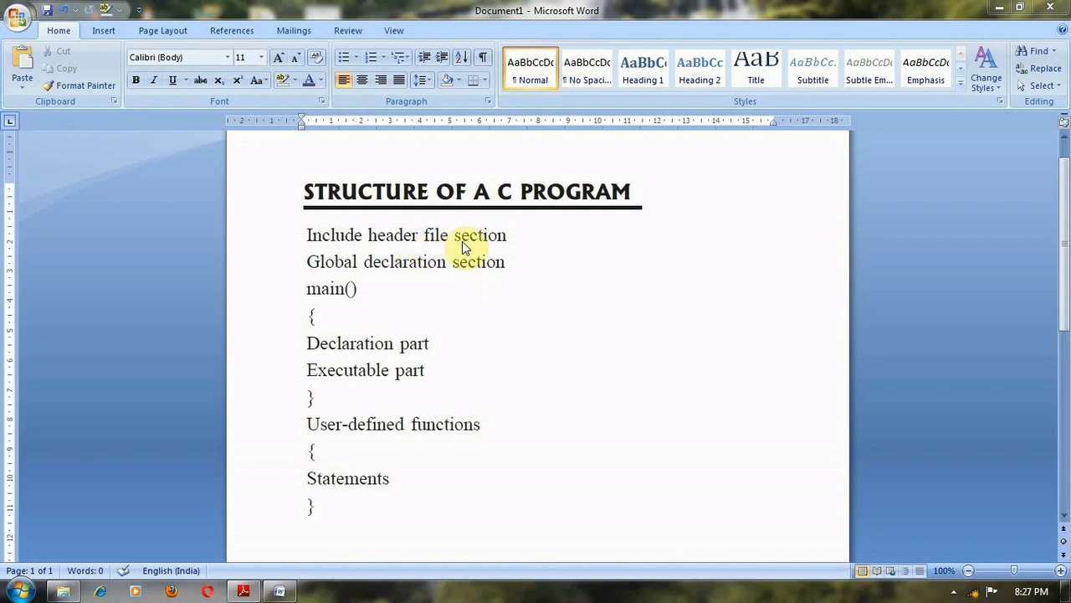
mouse_move(369, 271)
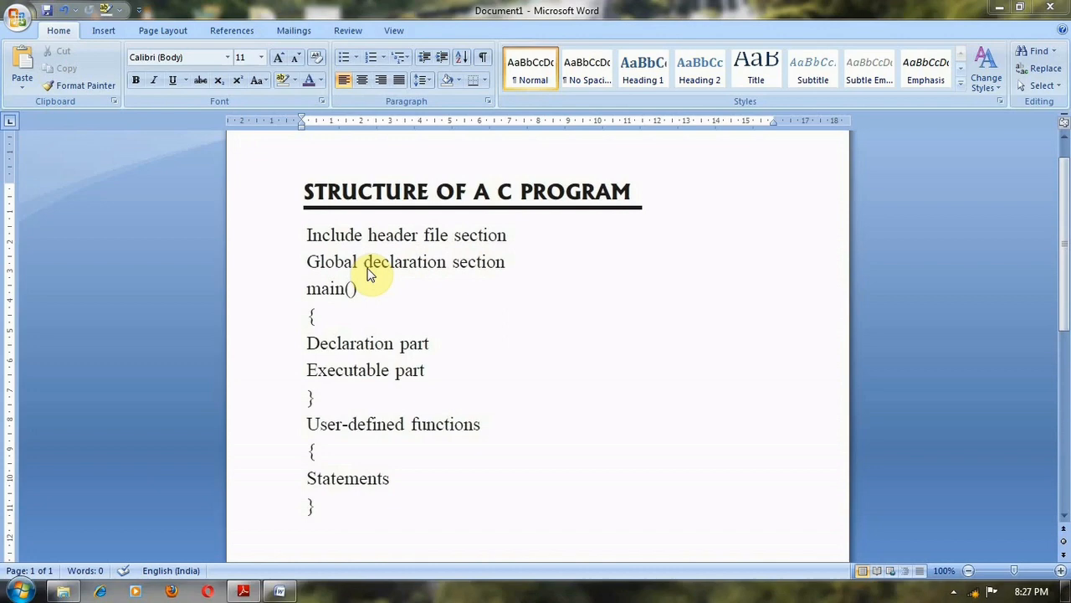
mouse_move(492, 276)
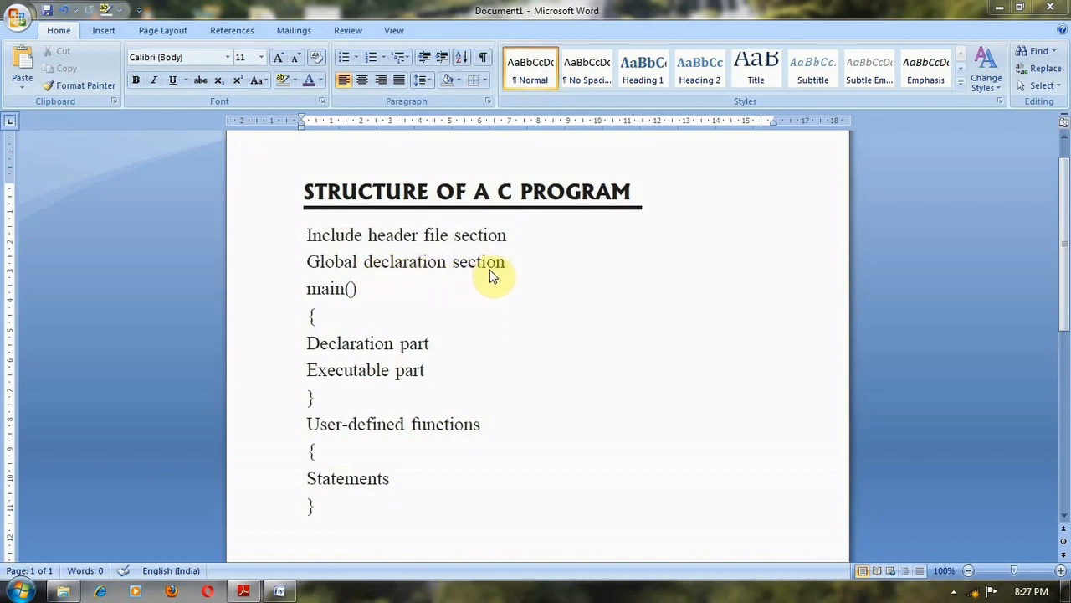
mouse_move(341, 284)
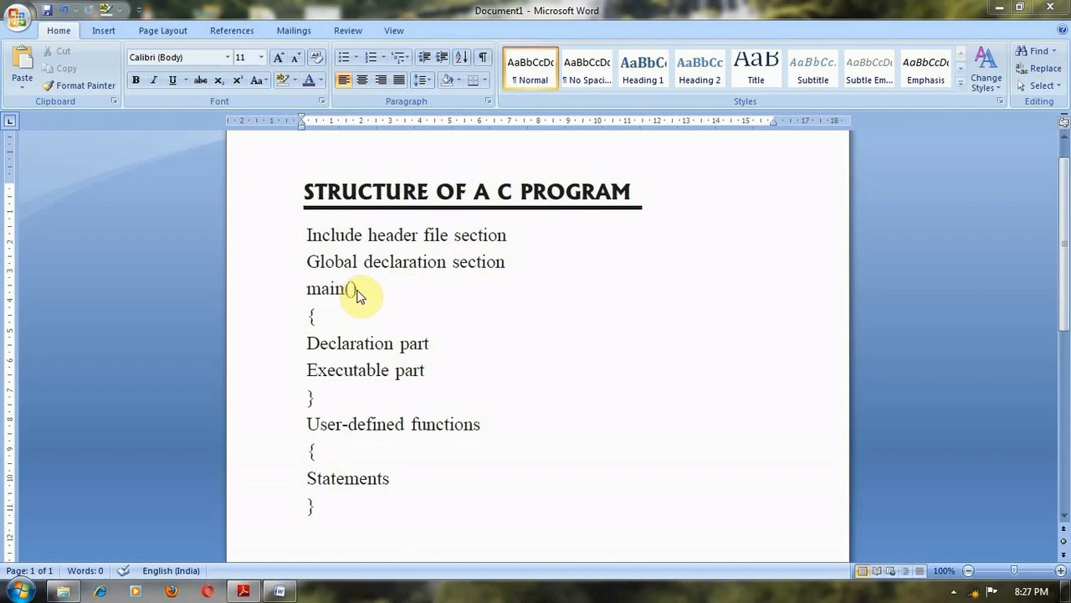
mouse_move(315, 320)
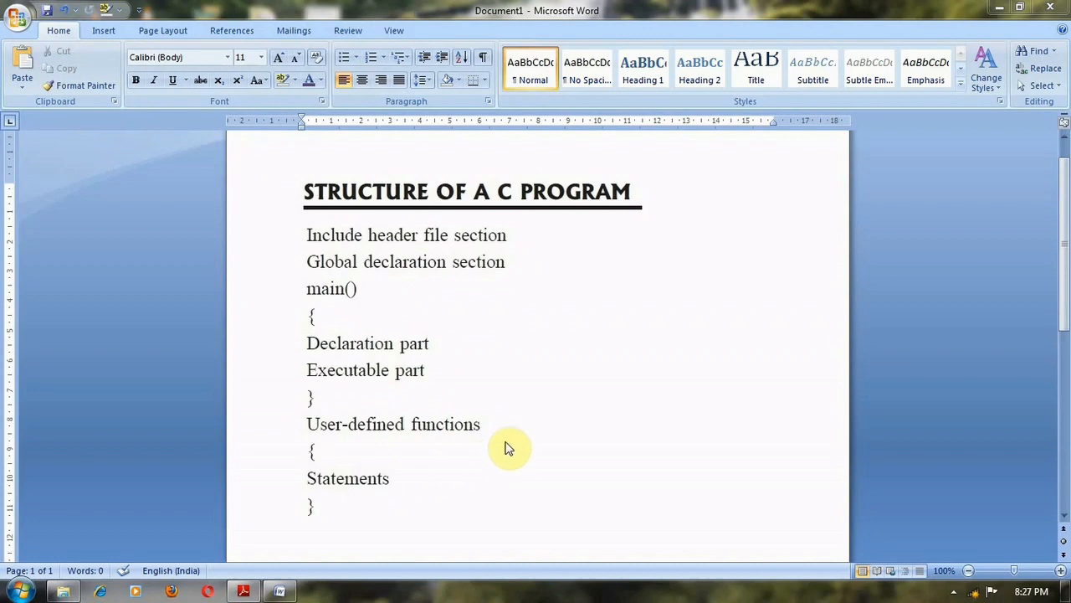
Step: Scroll the Word document down to the 'Steps for executing the program' page
scroll(down, 3)
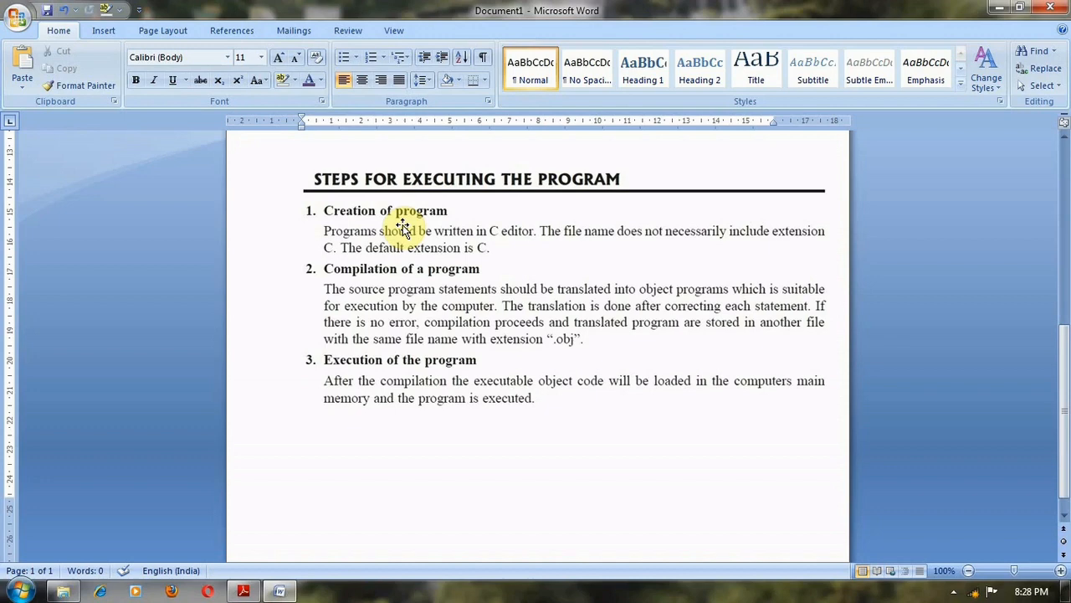
mouse_move(426, 248)
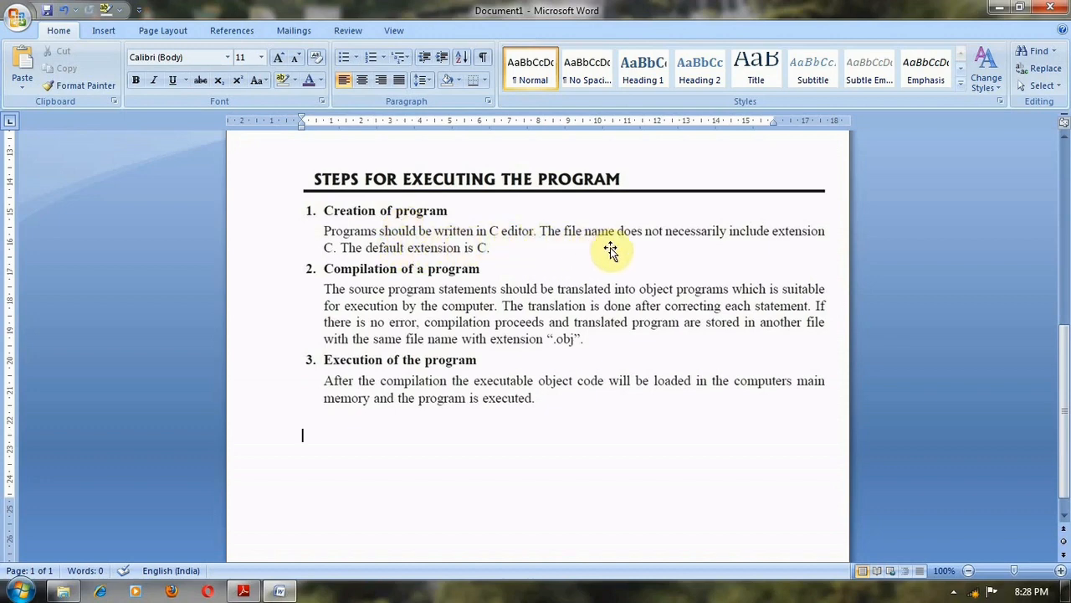
mouse_move(720, 242)
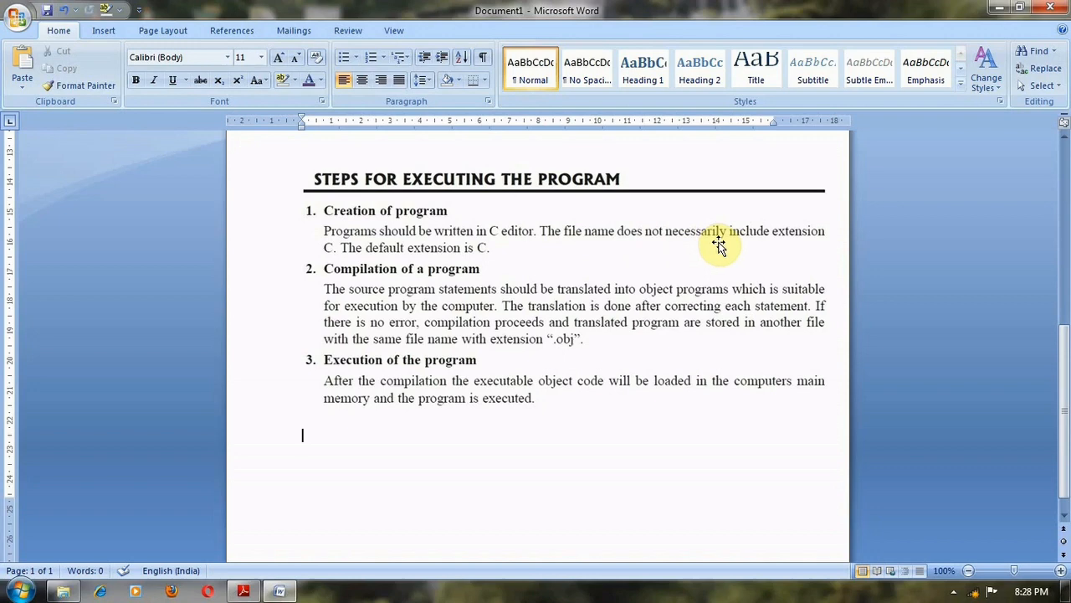
mouse_move(559, 266)
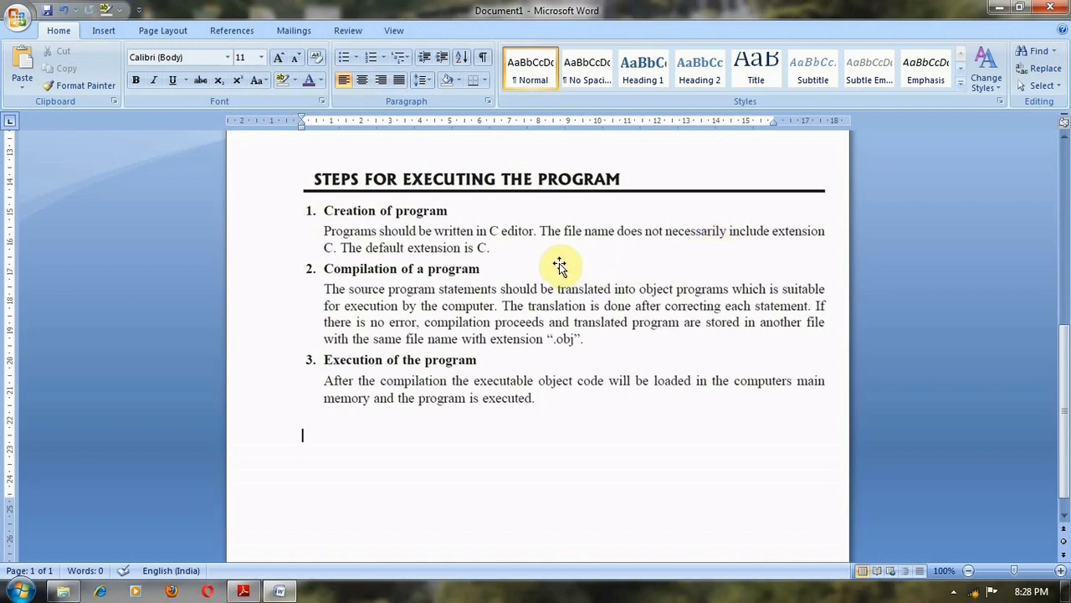
mouse_move(747, 342)
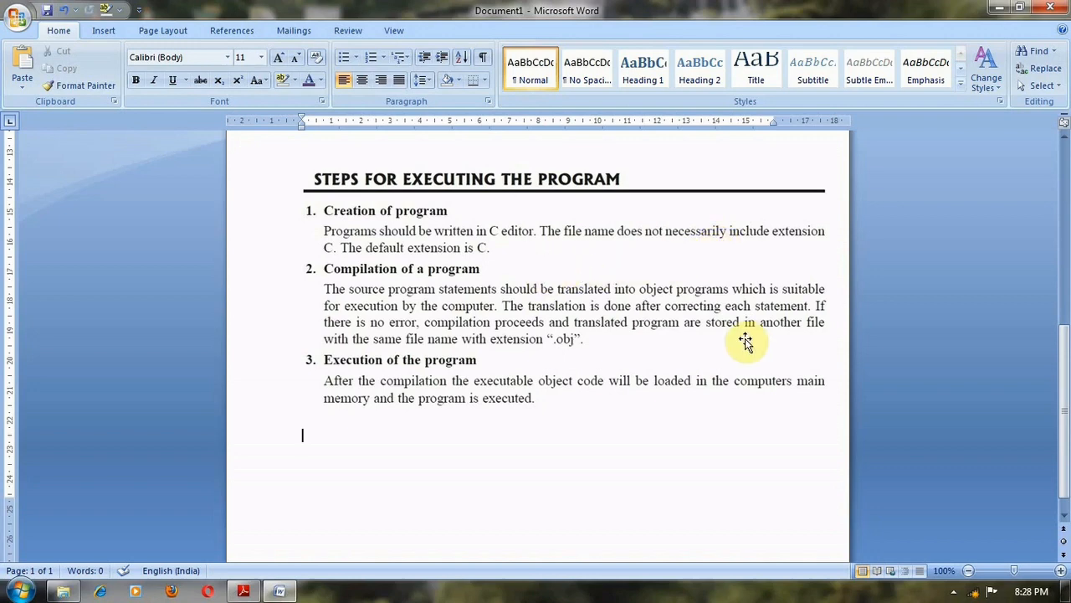
mouse_move(556, 358)
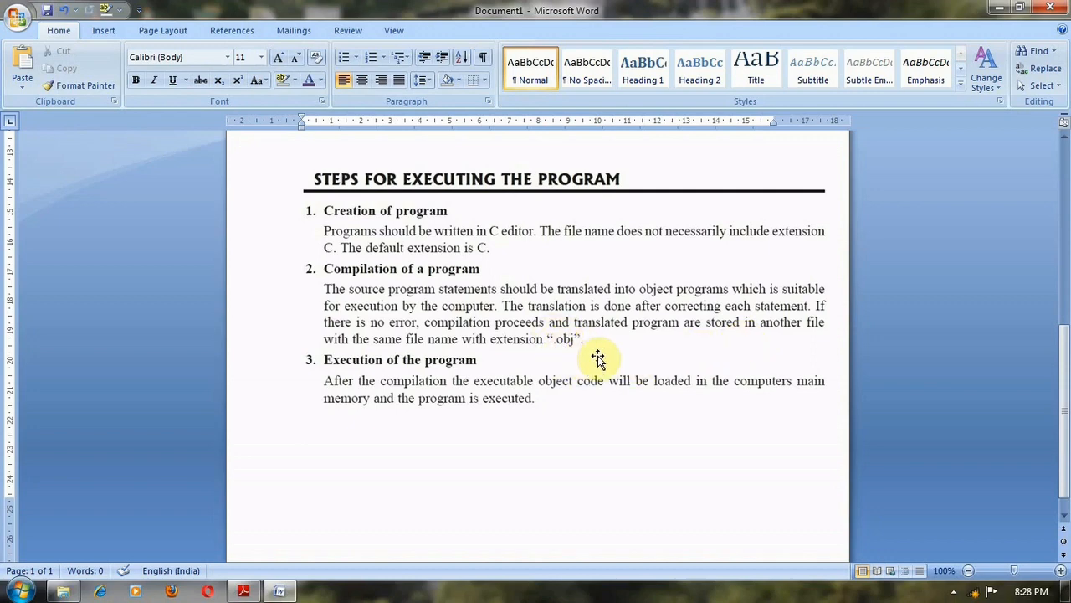
mouse_move(561, 345)
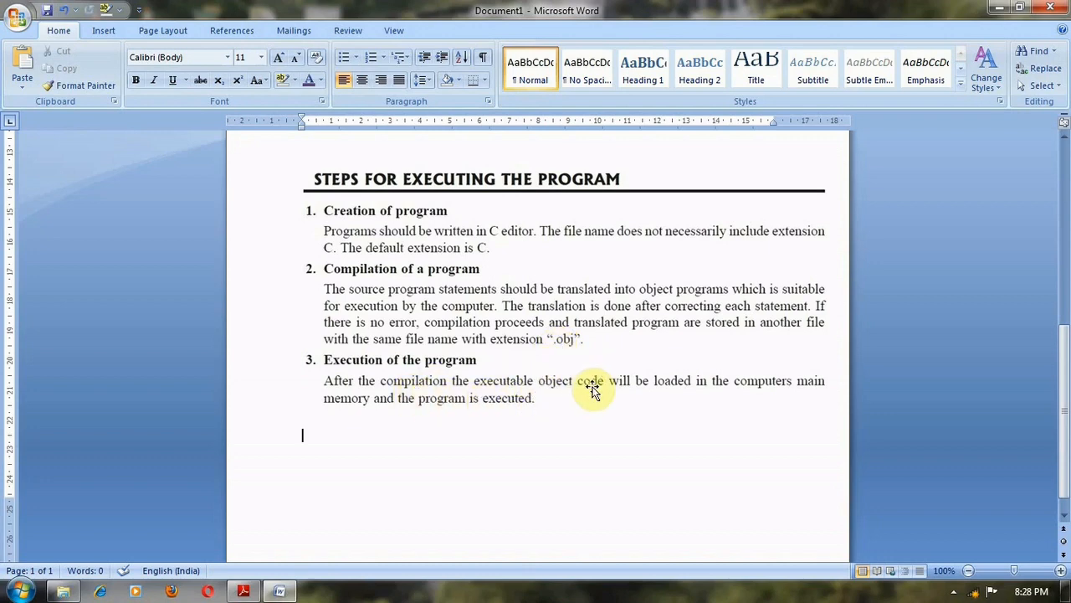
mouse_move(778, 402)
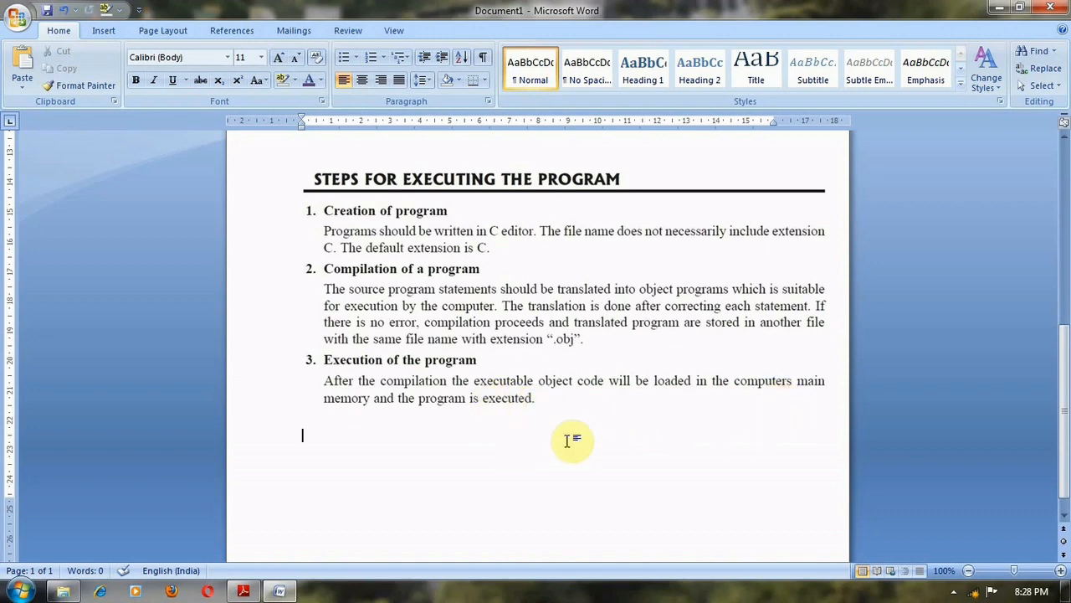
mouse_move(509, 402)
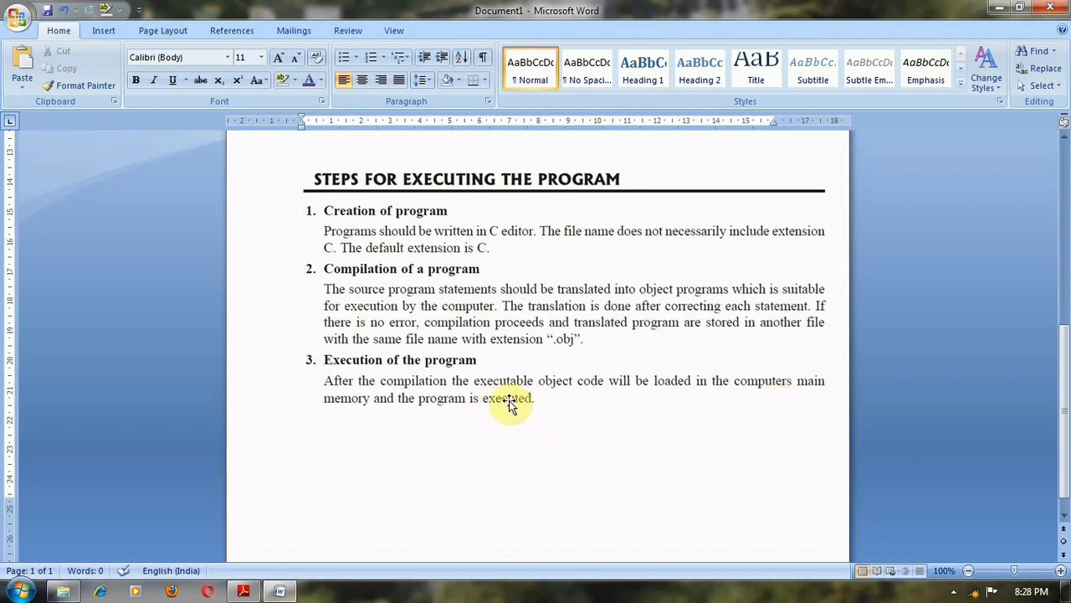
mouse_move(502, 399)
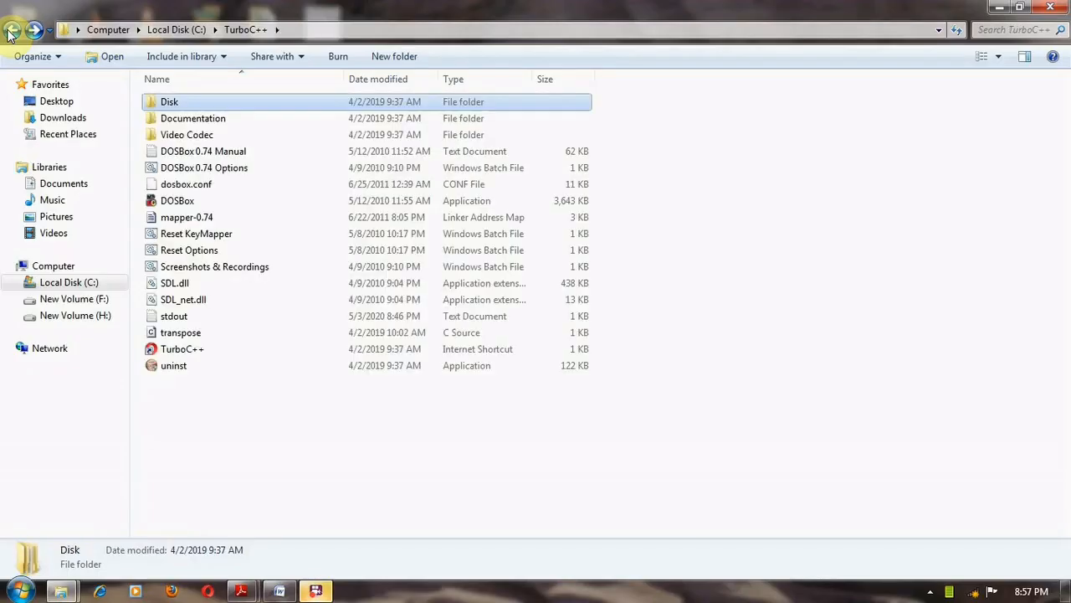
Step: Navigate back to Computer and reopen the top level of Local Disk (C:)
click(10, 28)
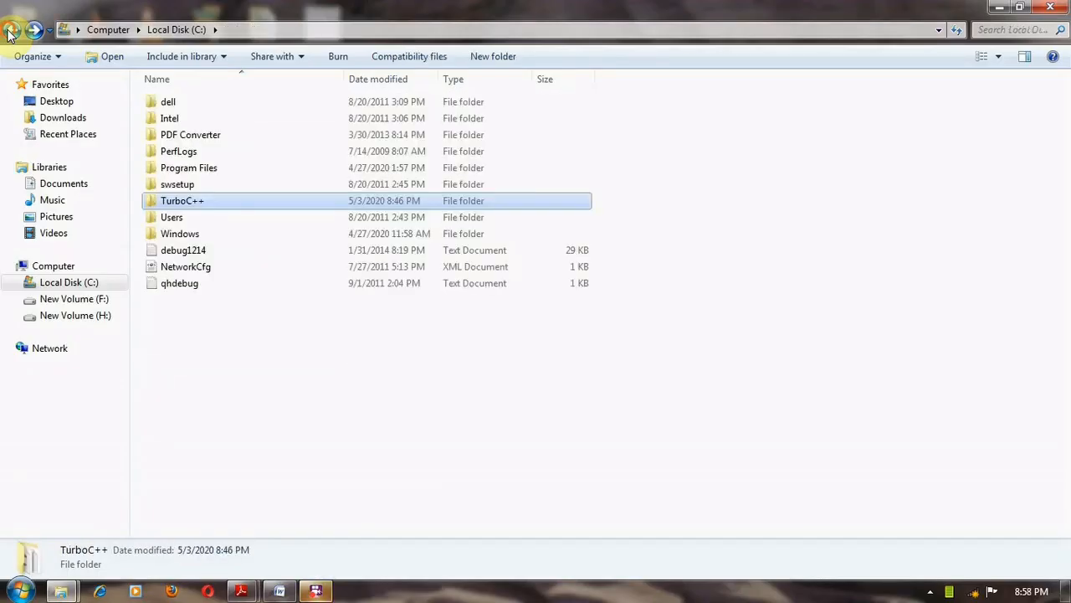
click(11, 29)
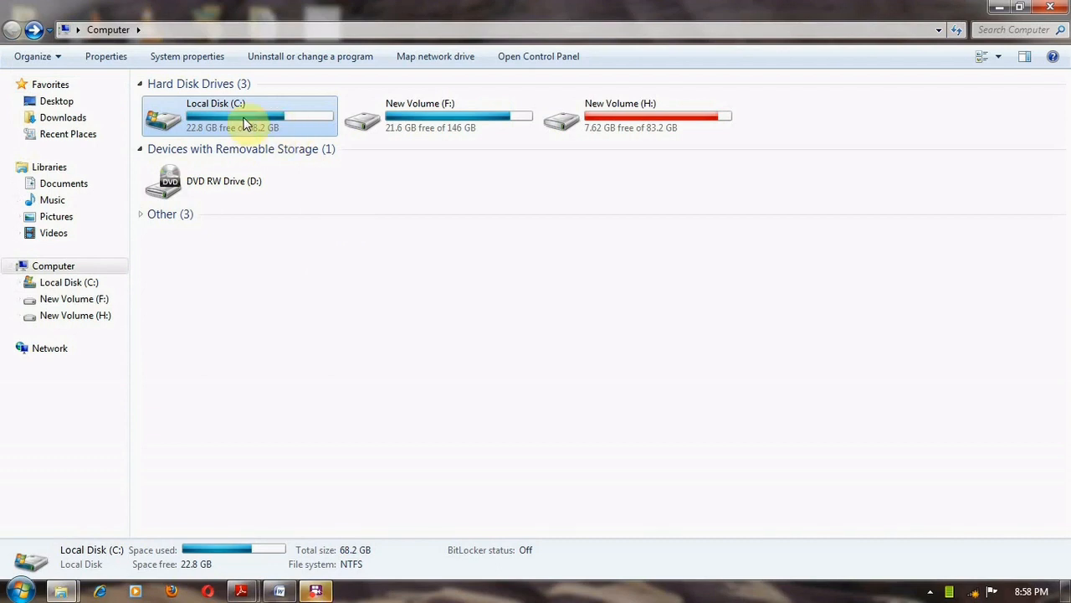
mouse_move(244, 121)
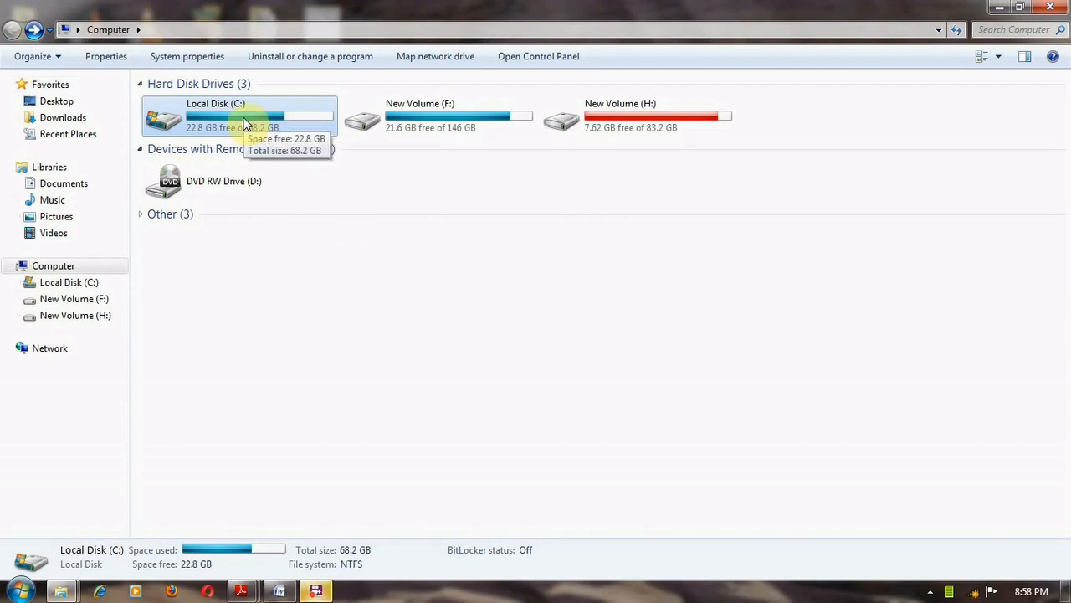
double_click(242, 115)
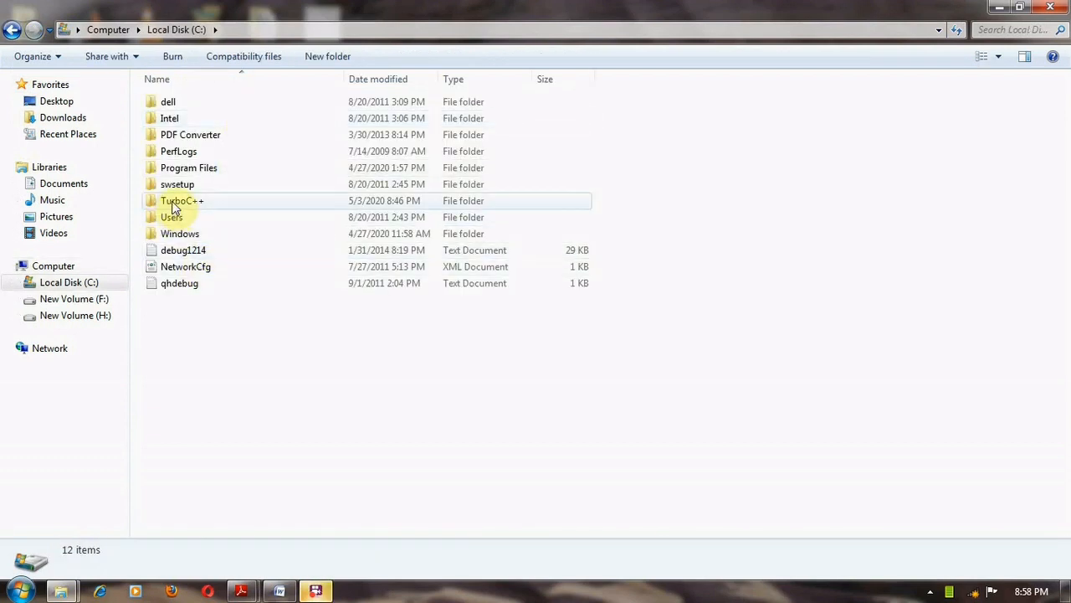